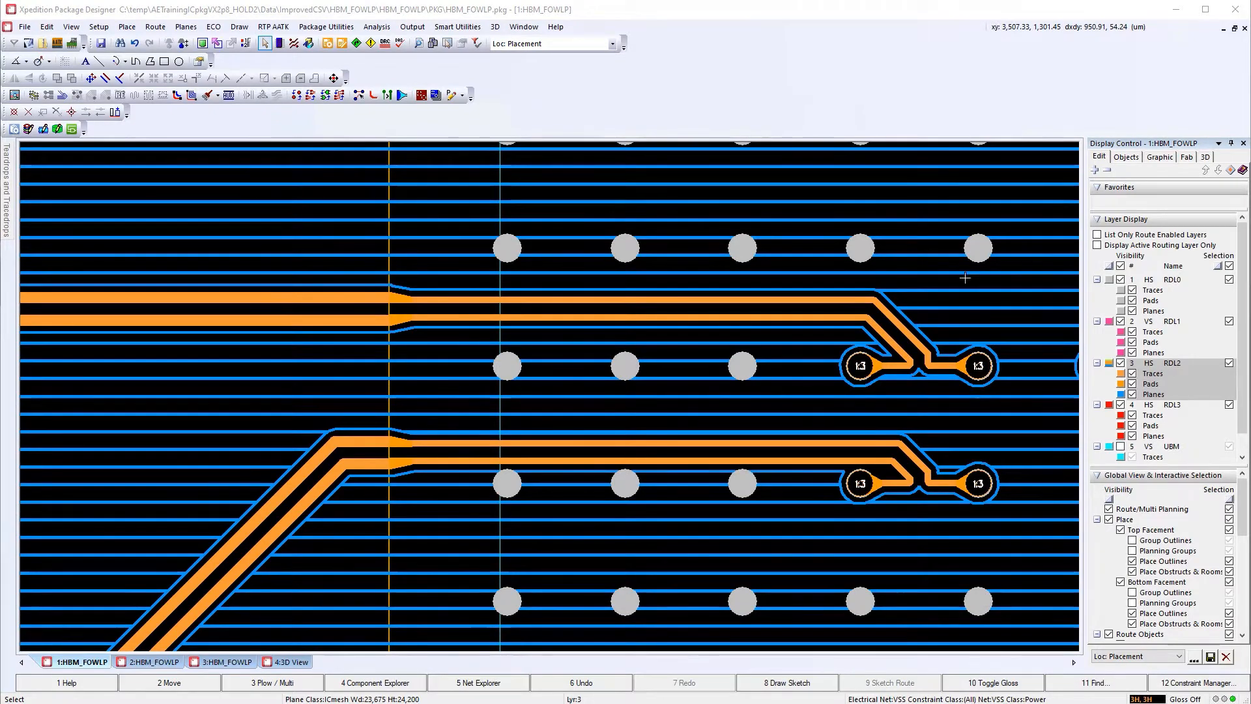
Step: Select the differential pair traces to begin Multi-Plow routing at the neck-down region
left_click(609, 297)
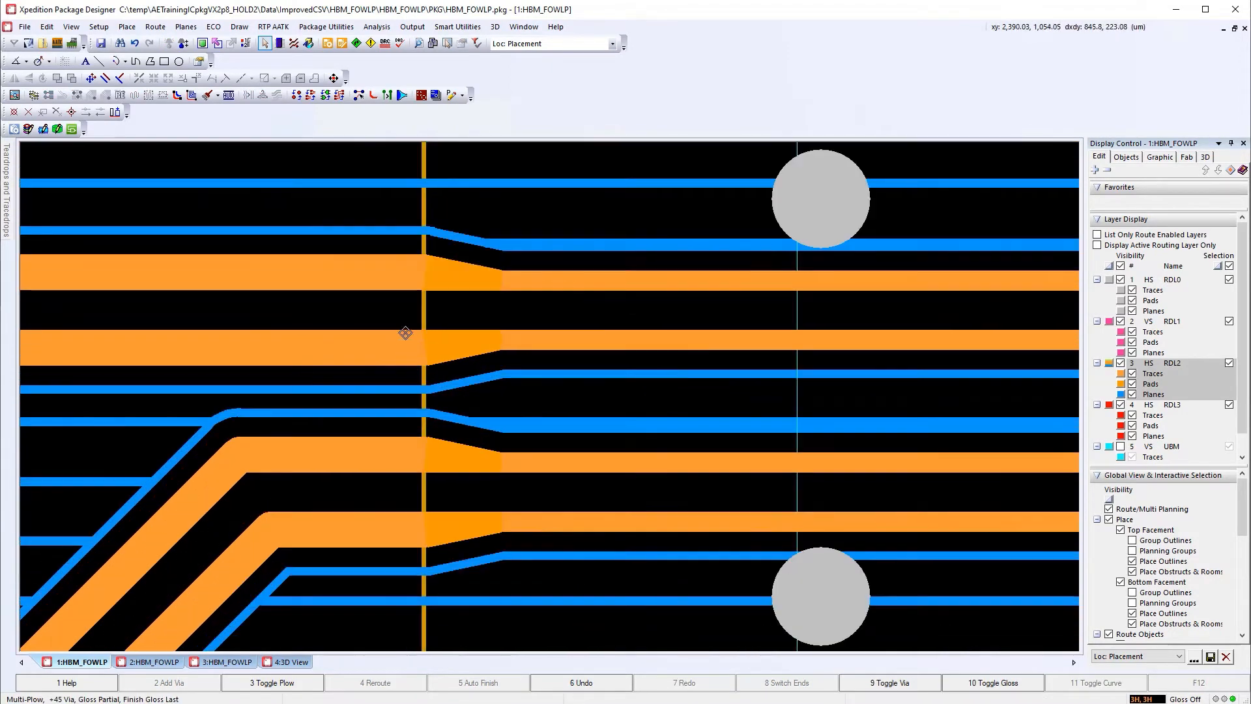
mouse_move(371, 254)
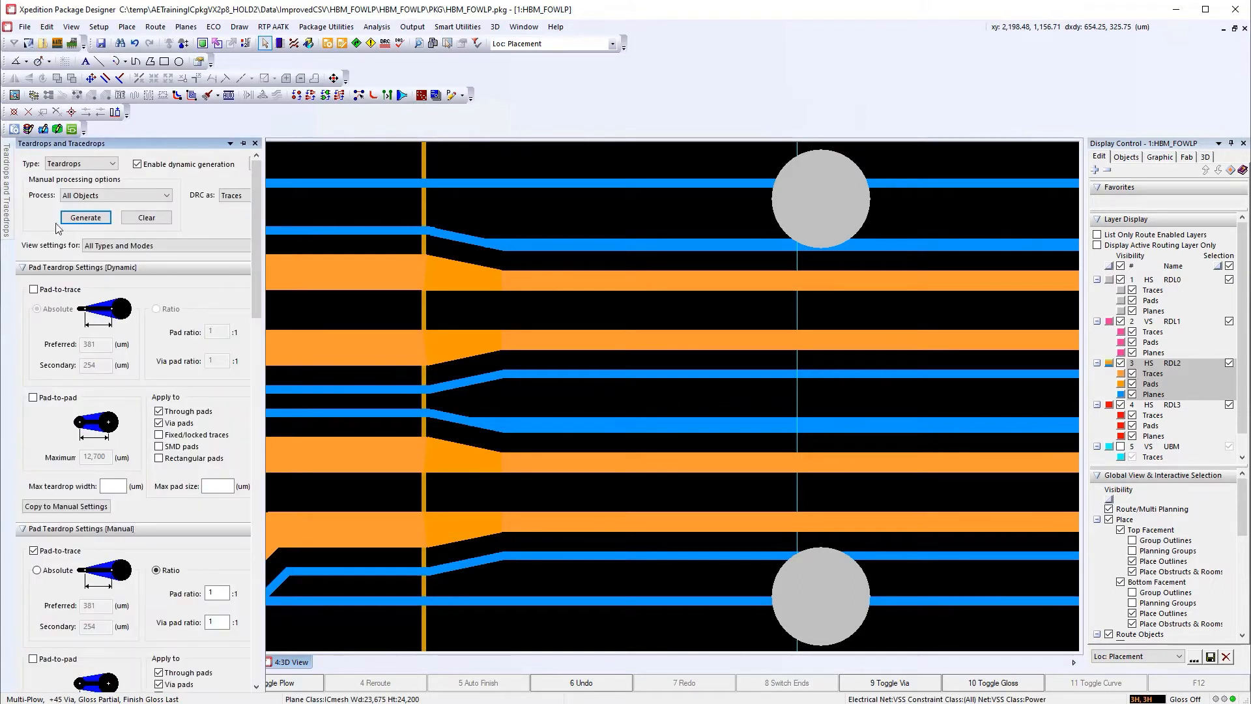
Step: Generate teardrops for All Objects in the Teardrops and Tracedrops panel
left_click(137, 164)
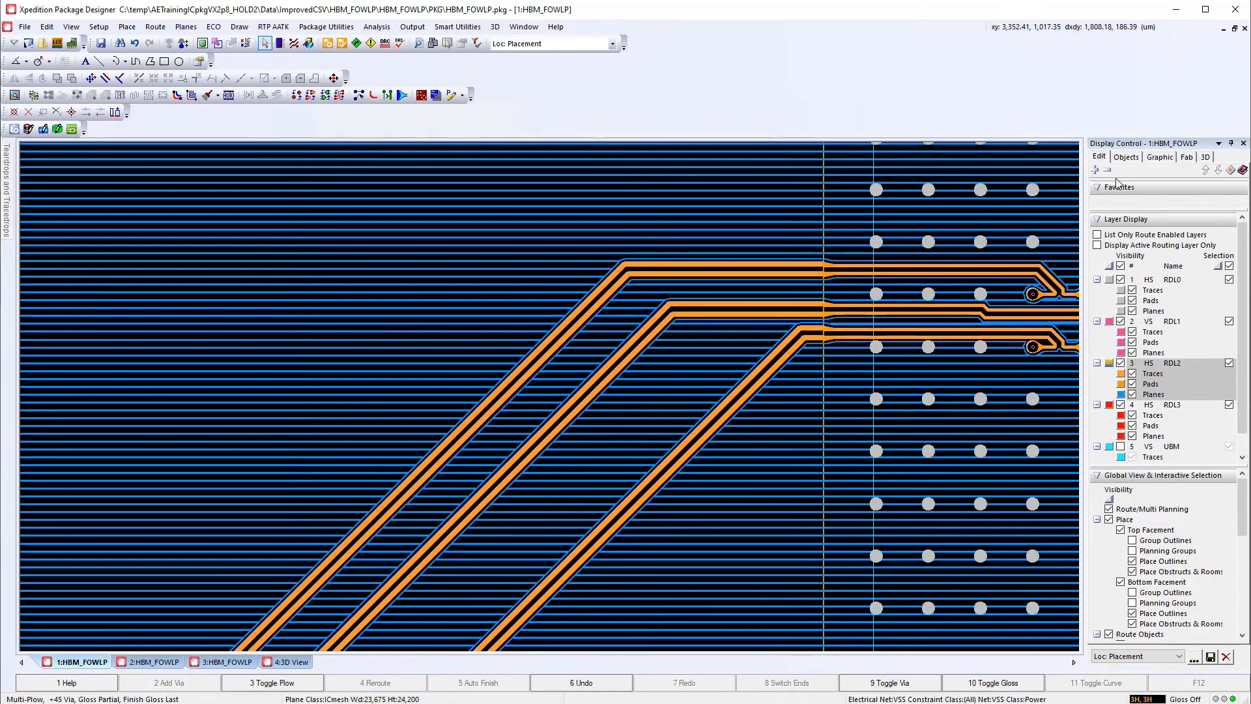
Step: Enable Route Planning > Diff Pair Centerlines in Display Control and return to the Edit view
left_click(1126, 156)
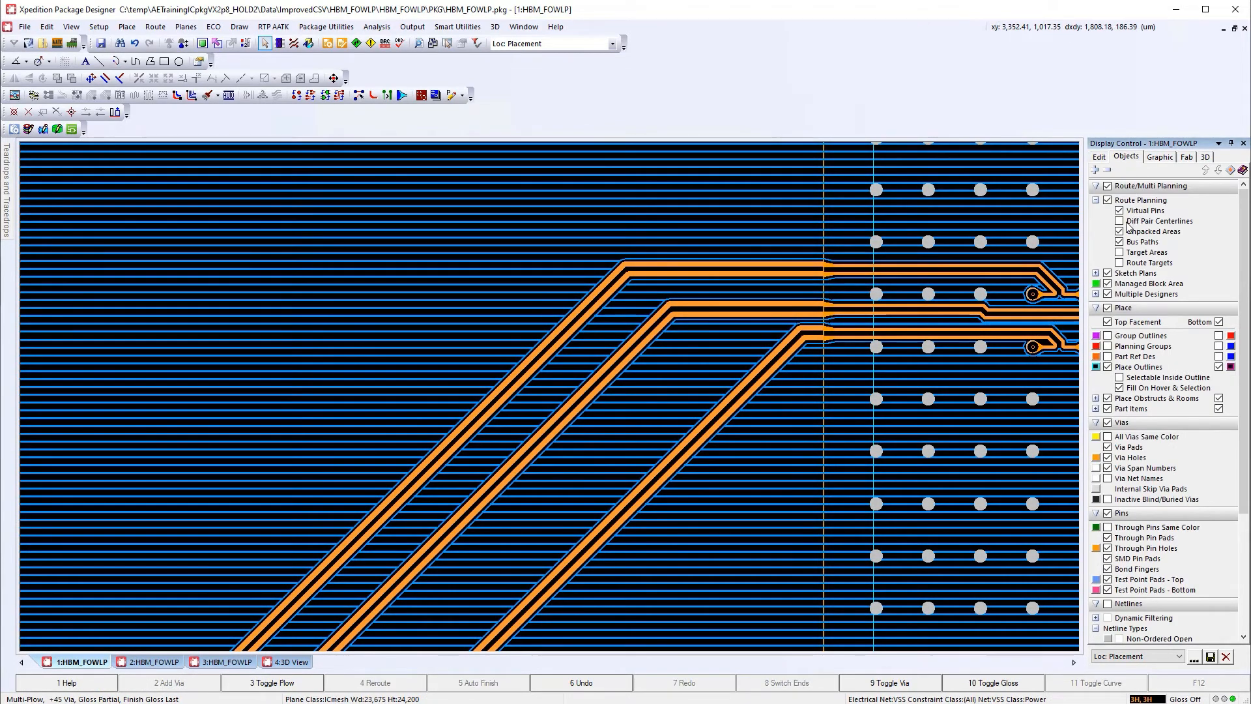
left_click(1119, 222)
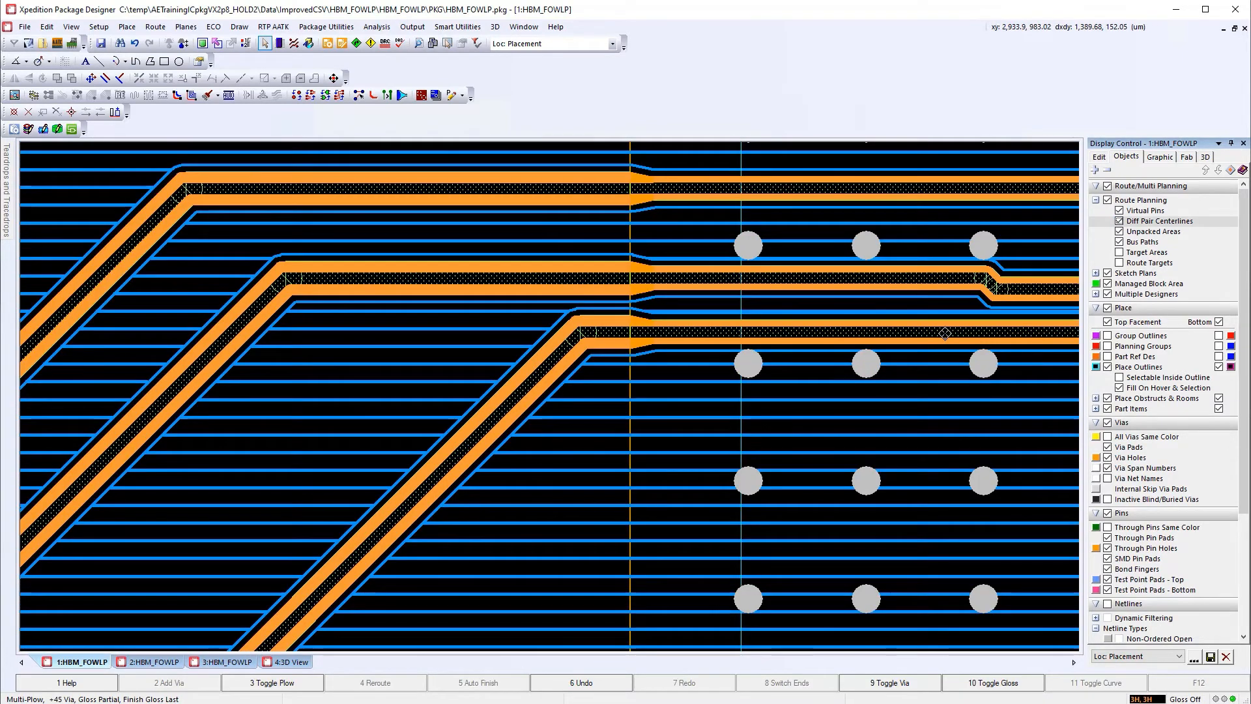
left_click(1099, 157)
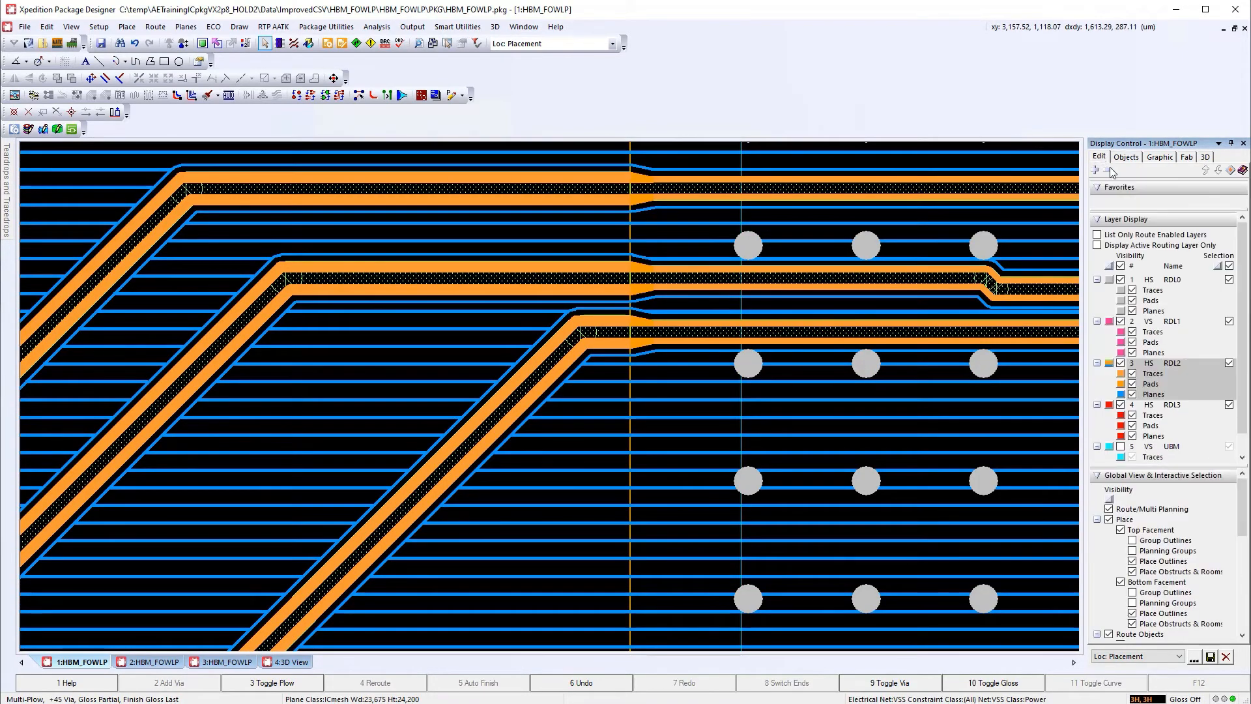